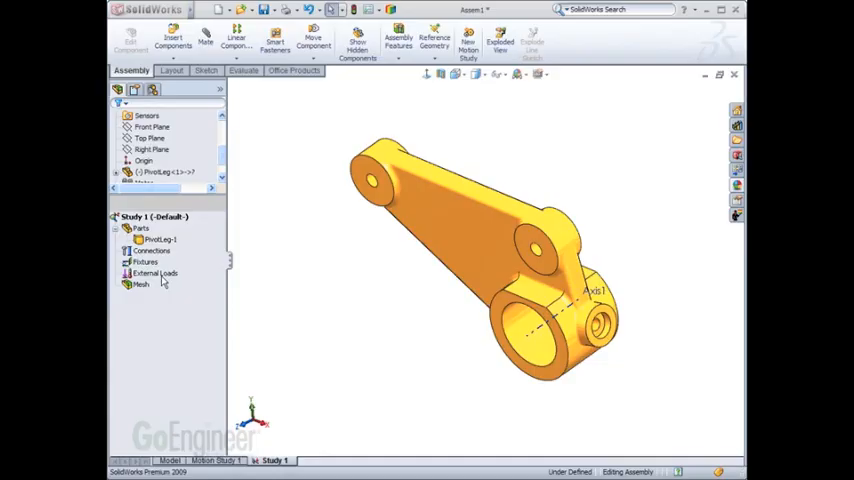
Step: Bring up the Study 1 Fixtures context menu to reach Advanced Fixtures
right_click(146, 262)
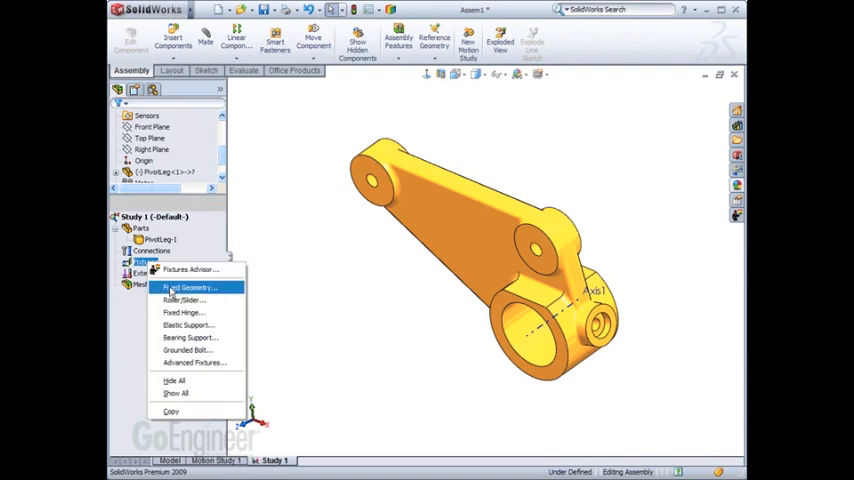
mouse_move(183, 363)
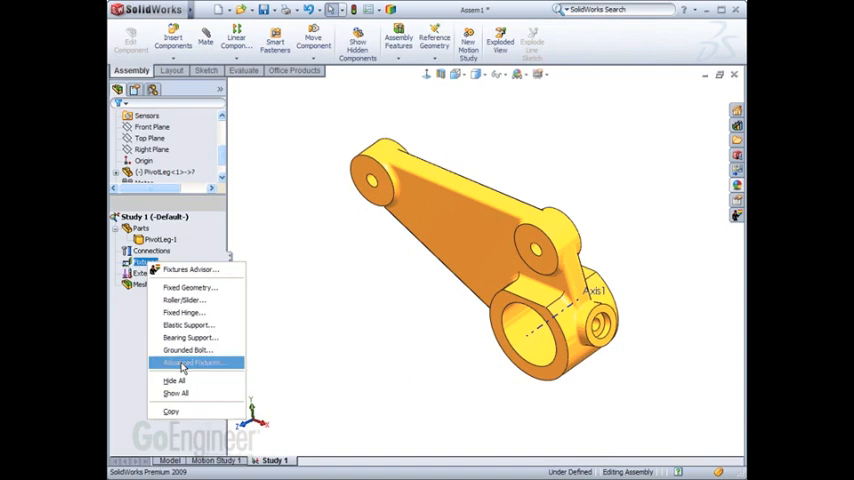
Step: Start an Advanced Fixture using reference geometry on the pivot leg's cylindrical bore
left_click(190, 363)
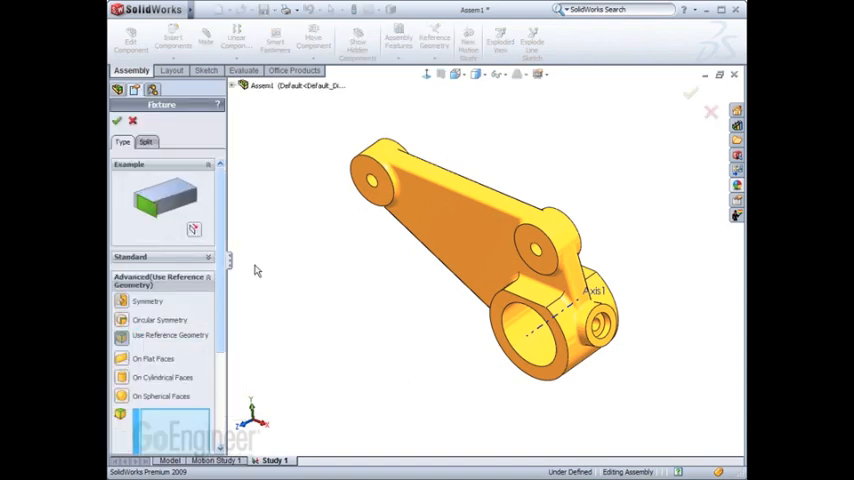
scroll("down", 3)
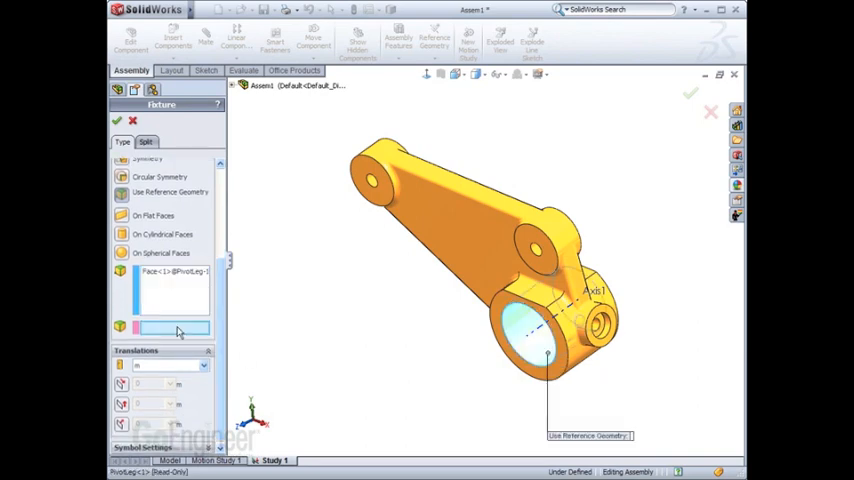
mouse_move(252, 358)
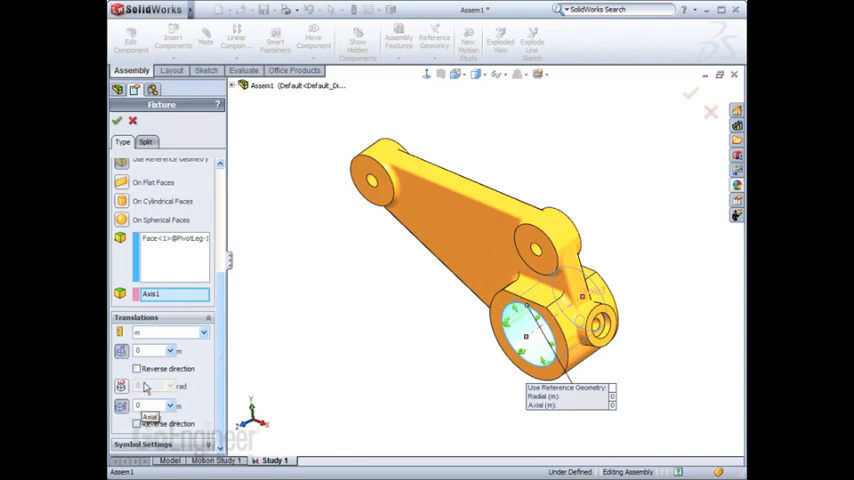
mouse_move(145, 352)
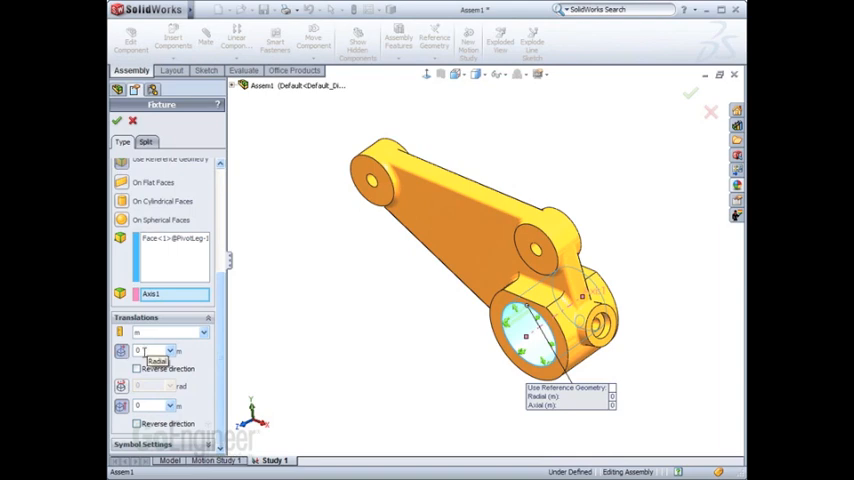